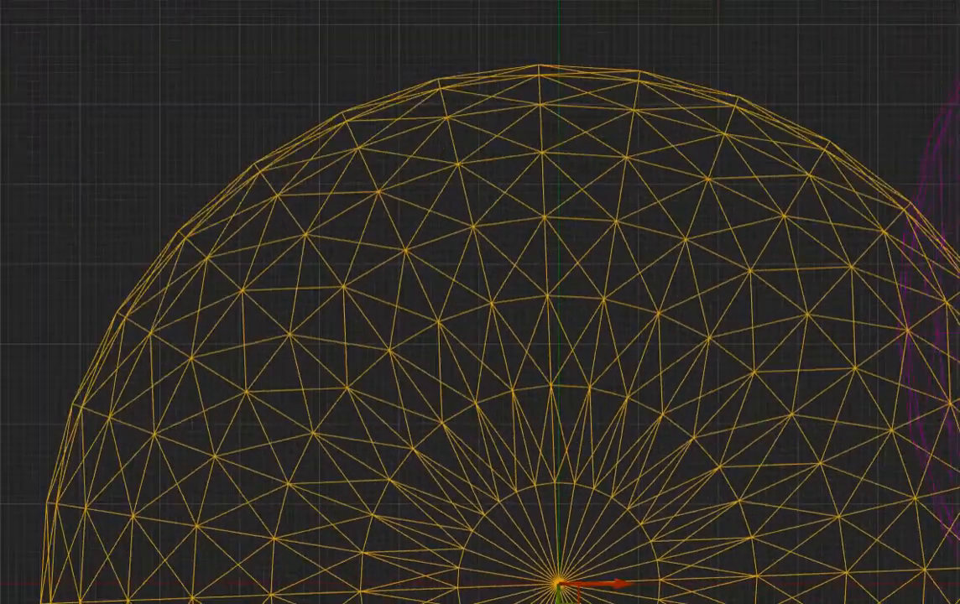
Select the small sphere near the axis base and show its Move gizmo, zooming out to view it
{"action": "scroll", "scroll_direction": "down", "scroll_amount": 3}
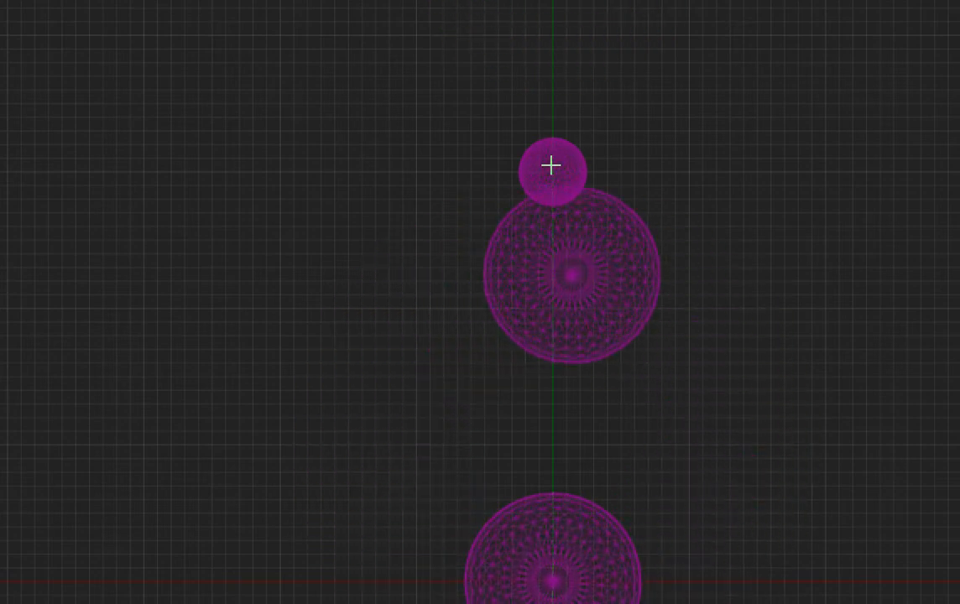
{"action": "left_click", "coordinate": [552, 166]}
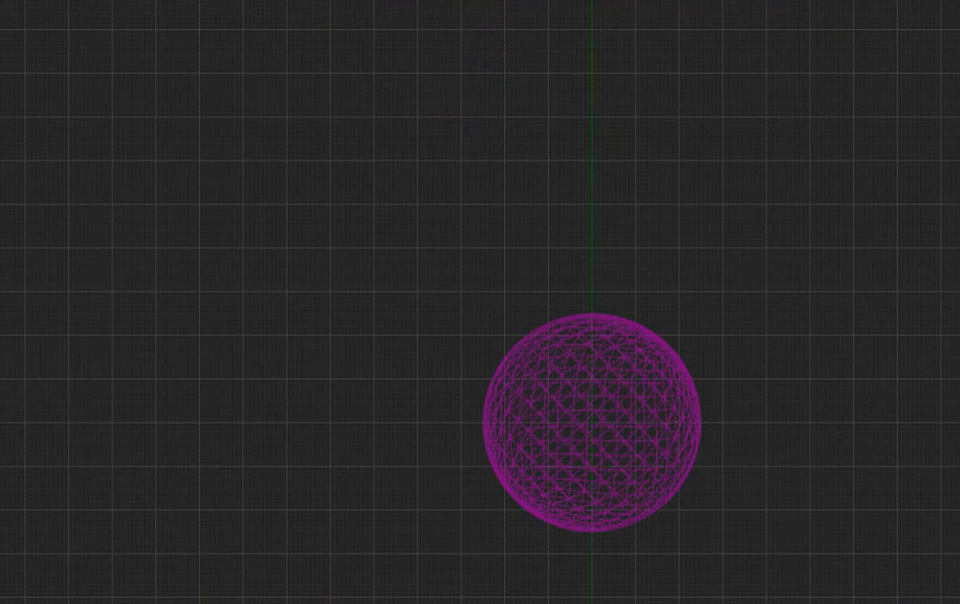
{"action": "left_click", "coordinate": [596, 428]}
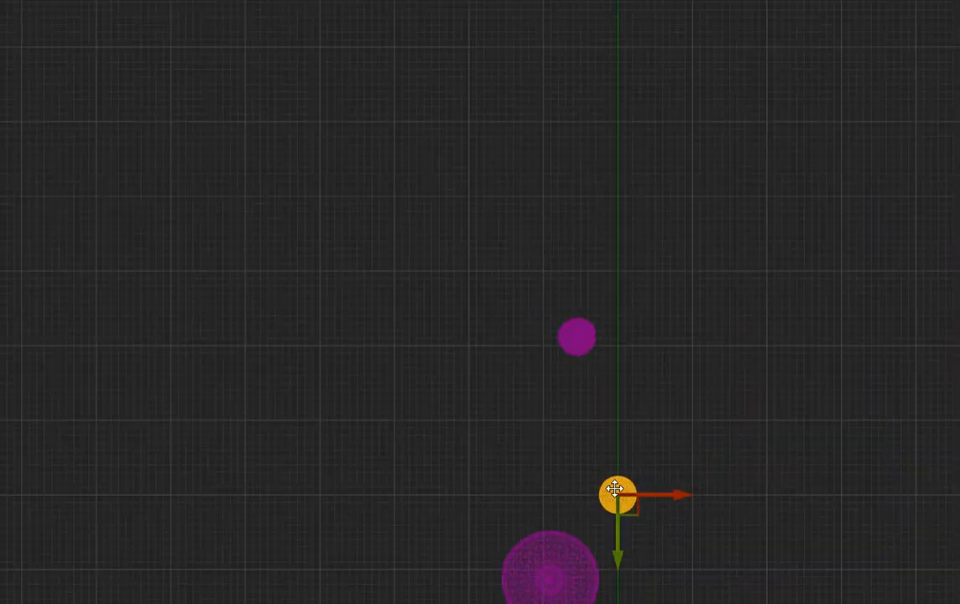
{"action": "scroll", "scroll_direction": "down", "scroll_amount": 3}
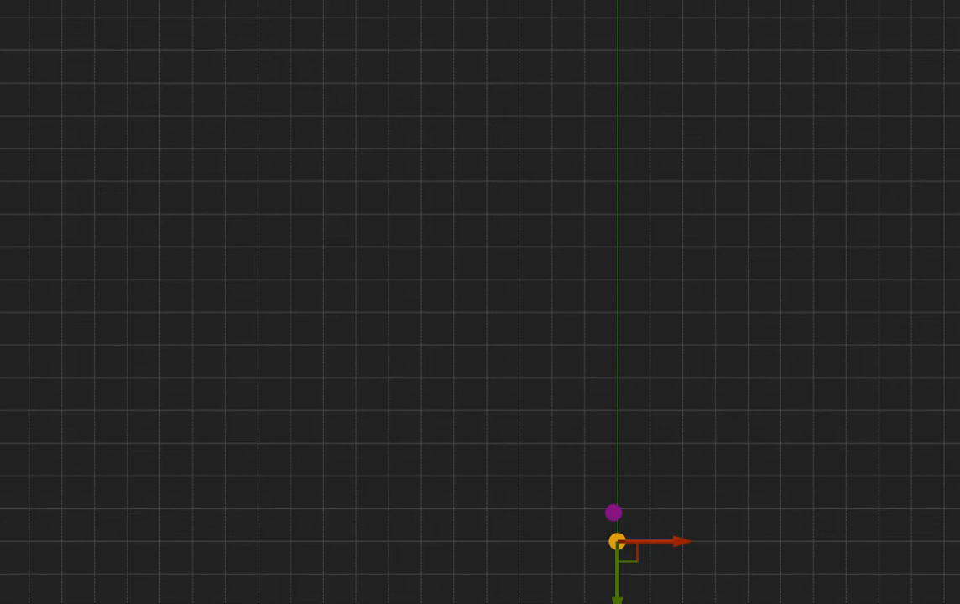